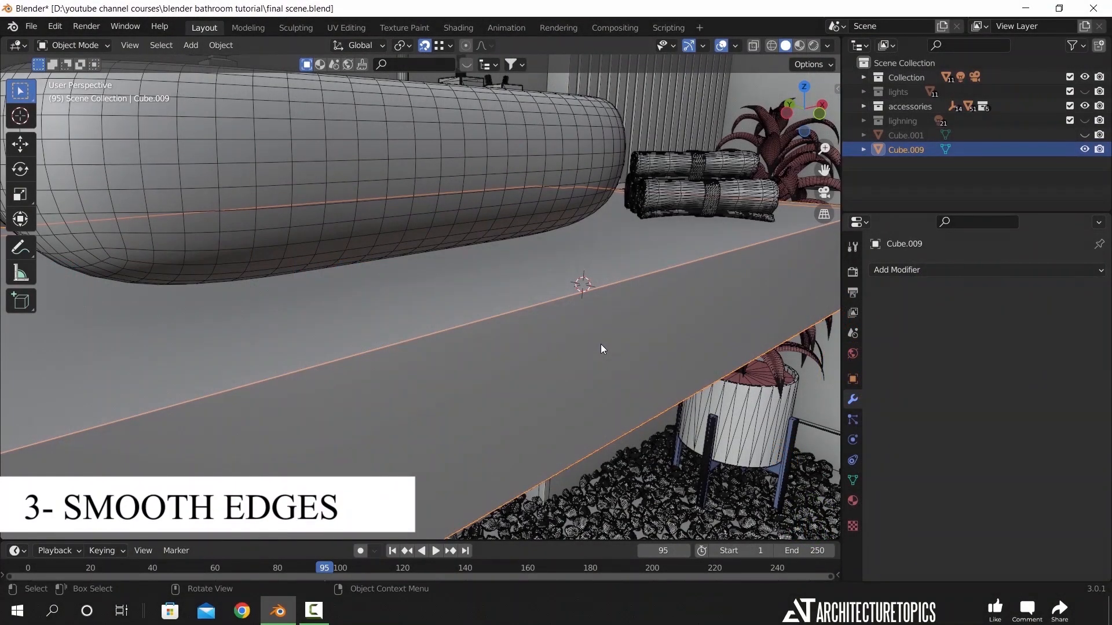
Add a Bevel modifier to the slab, 0.4 cm with 10 segments and a 30° angle limit
left_click(896, 269)
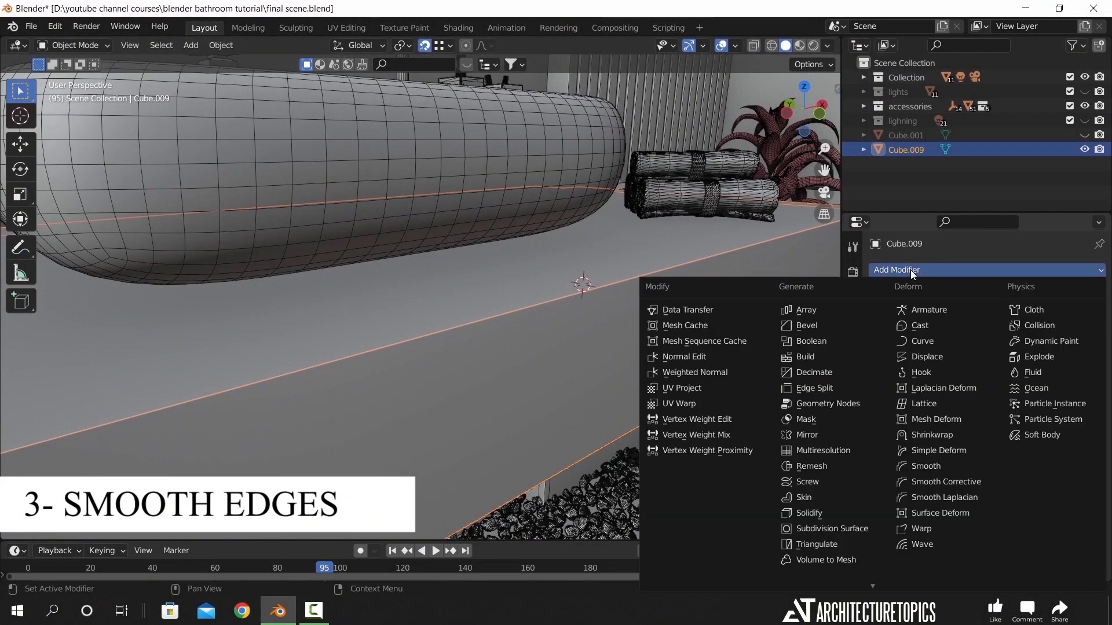
left_click(806, 326)
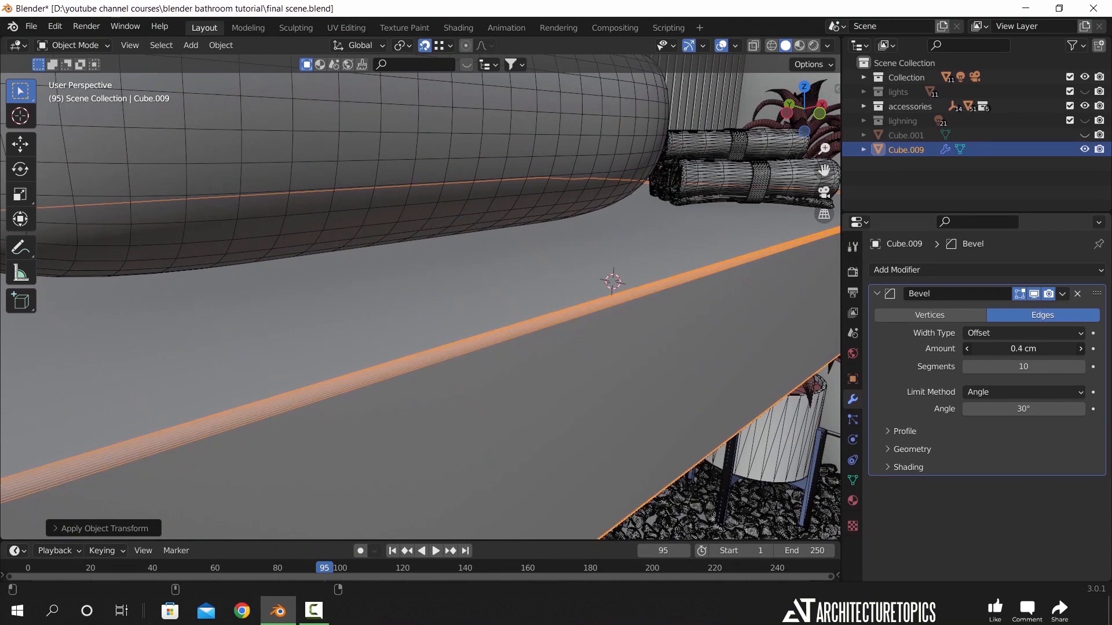
mouse_move(658, 337)
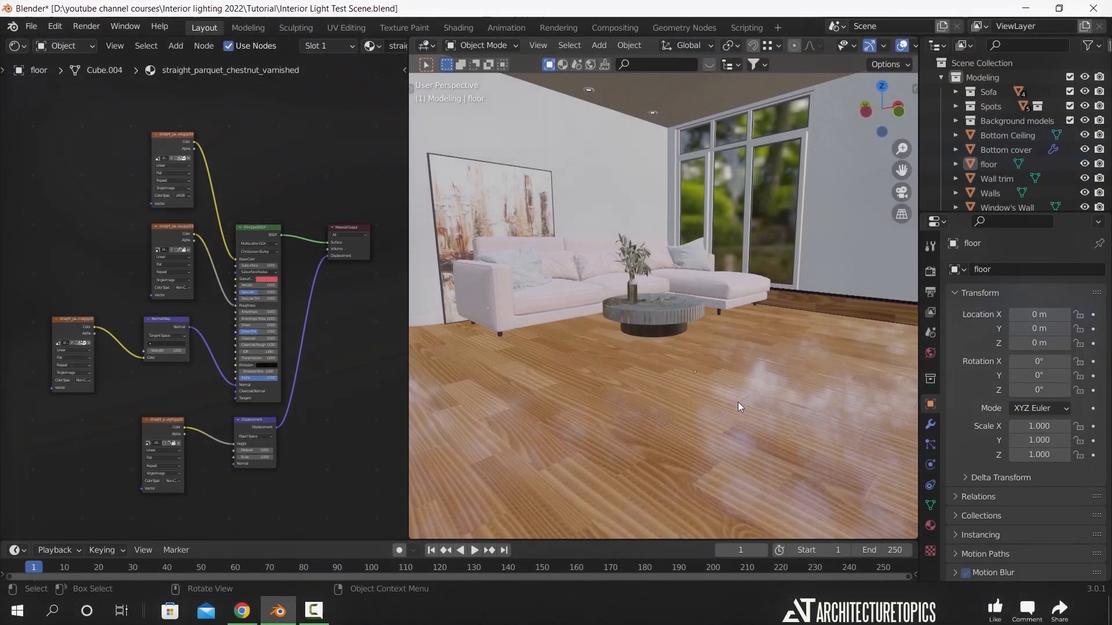
Select the floor to view its parquet texture nodes, then switch to the Poliigon page
left_click(987, 164)
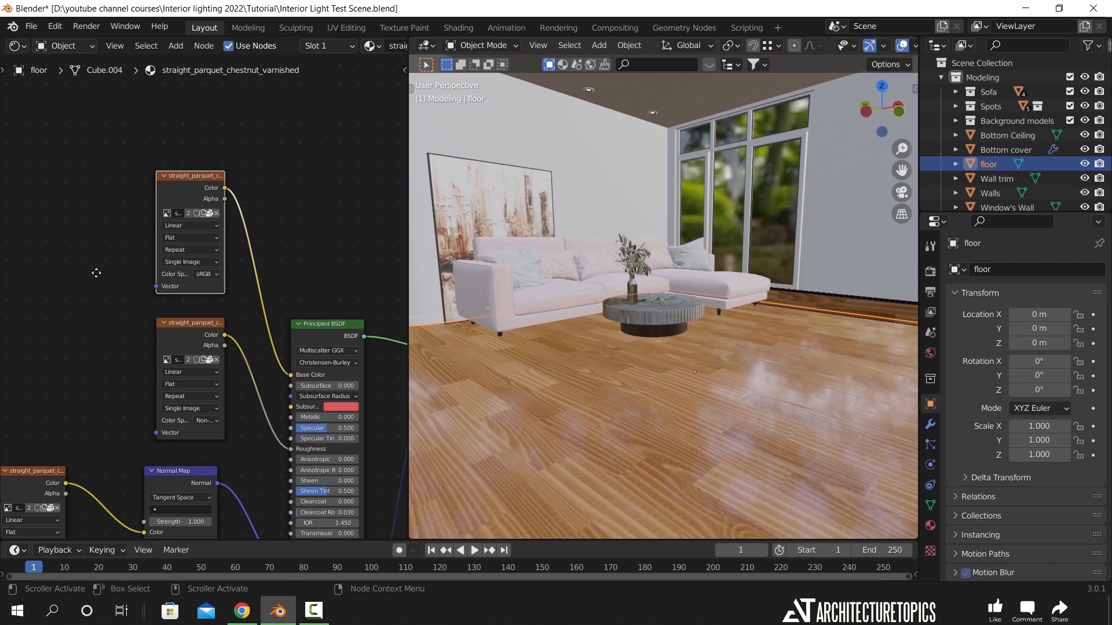
left_click(241, 610)
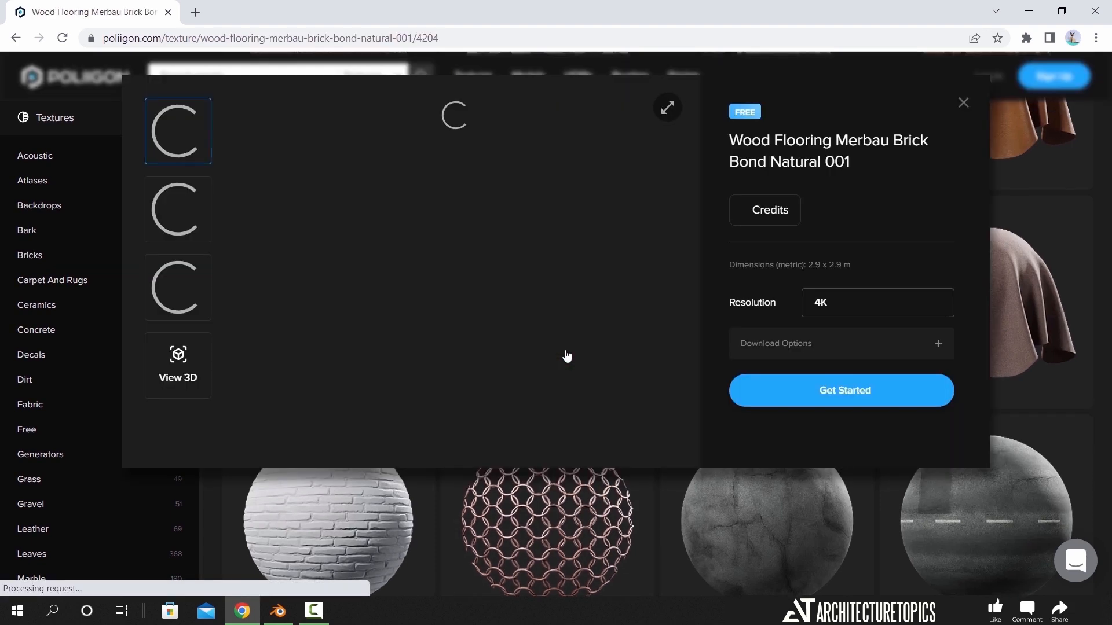
Open the Wood Flooring Merbau Brick Bond texture at 4K and view its floor render
left_click(875, 303)
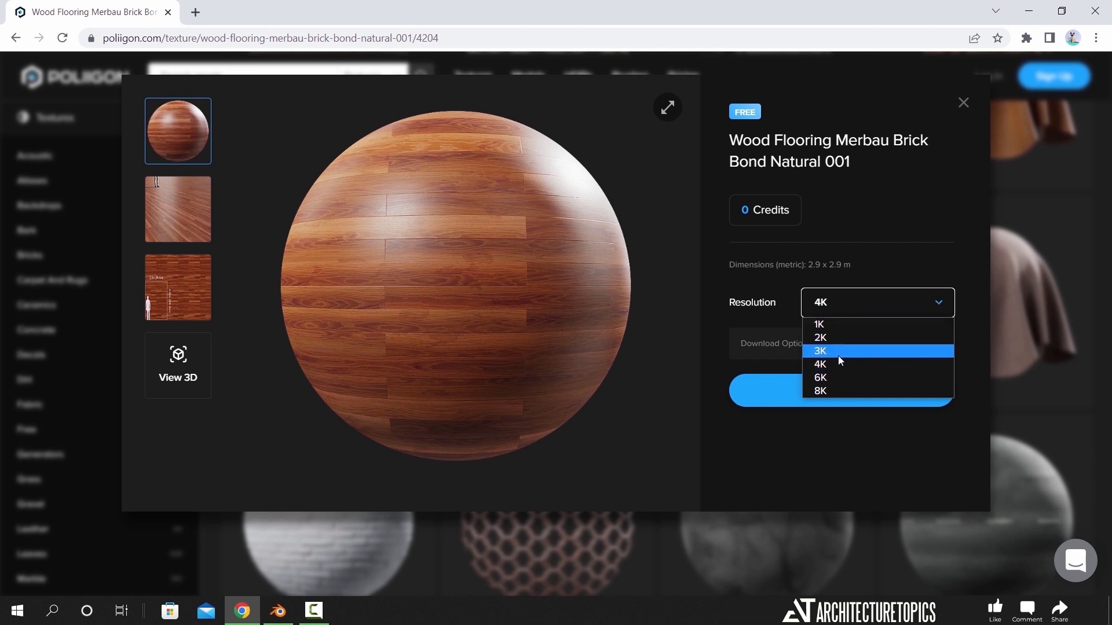
mouse_move(840, 364)
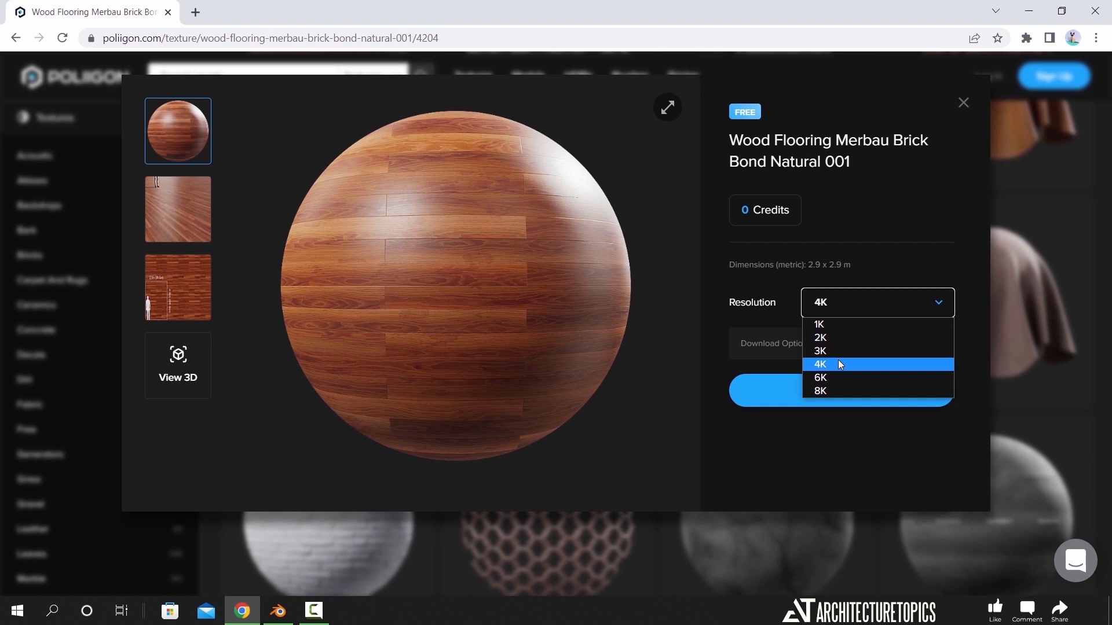
left_click(820, 364)
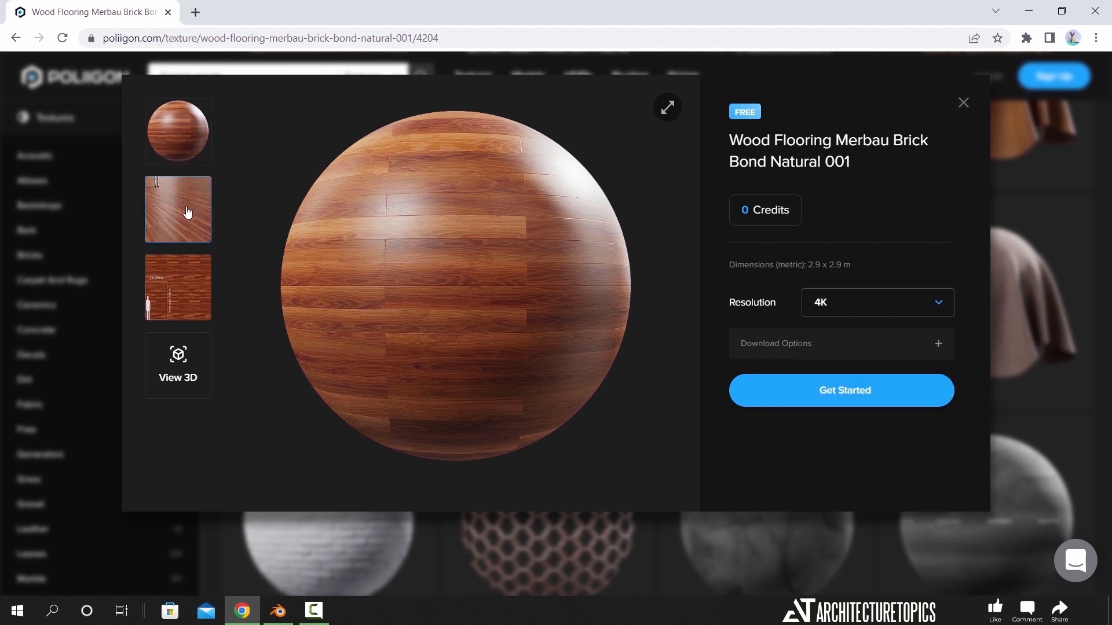
left_click(178, 364)
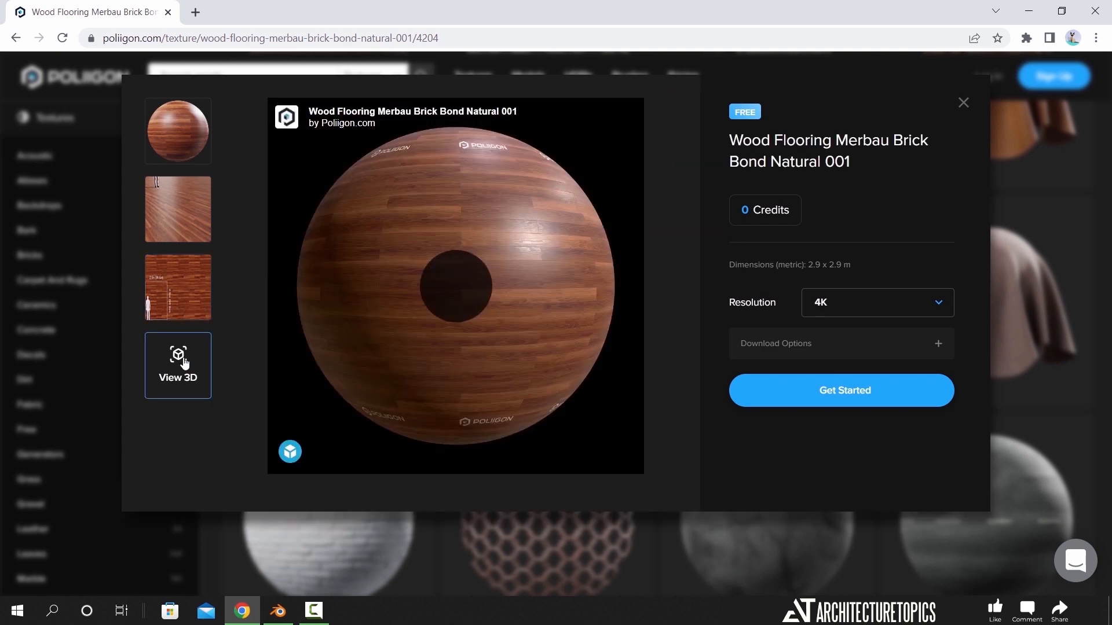
Preview the texture on an interactive 3D sphere and rotate it to inspect the wood
left_click(178, 364)
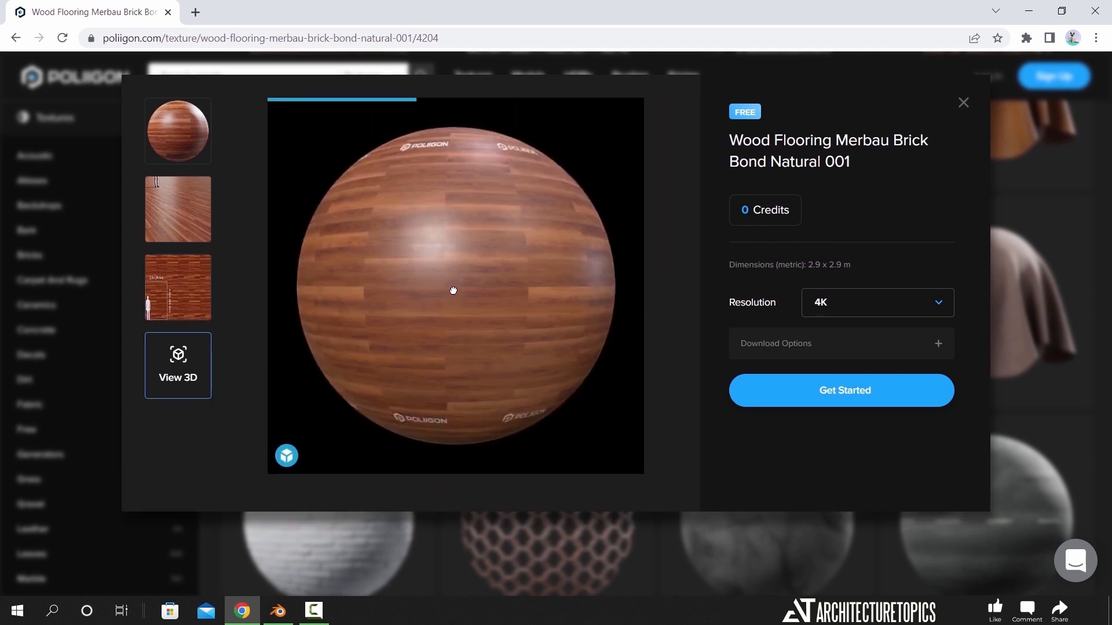
left_click_drag(453, 291, 437, 301)
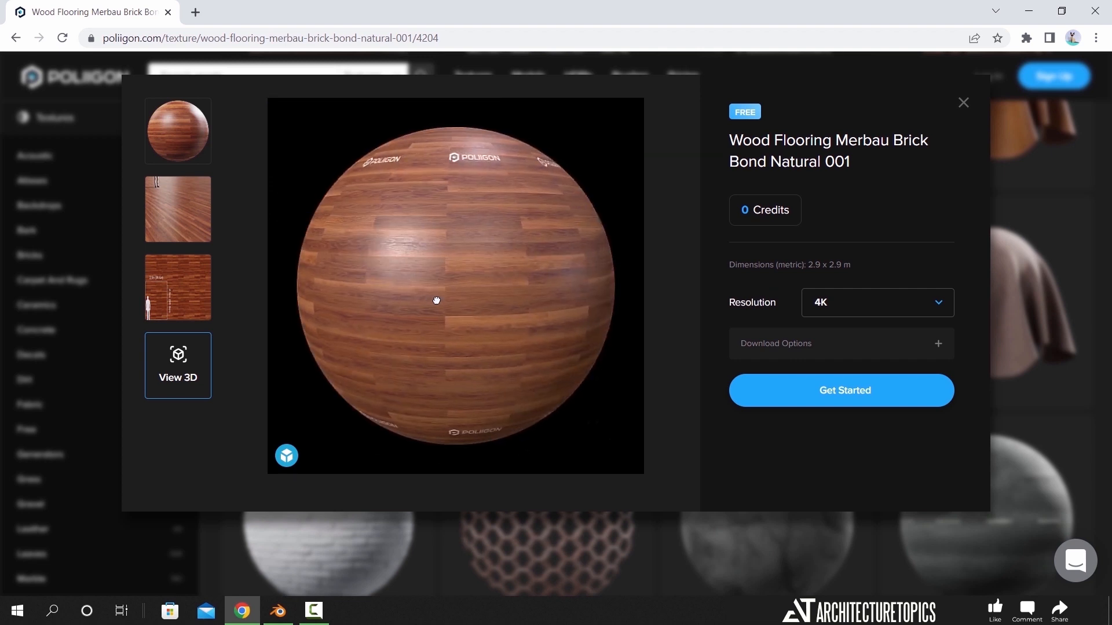
left_click_drag(436, 300, 500, 303)
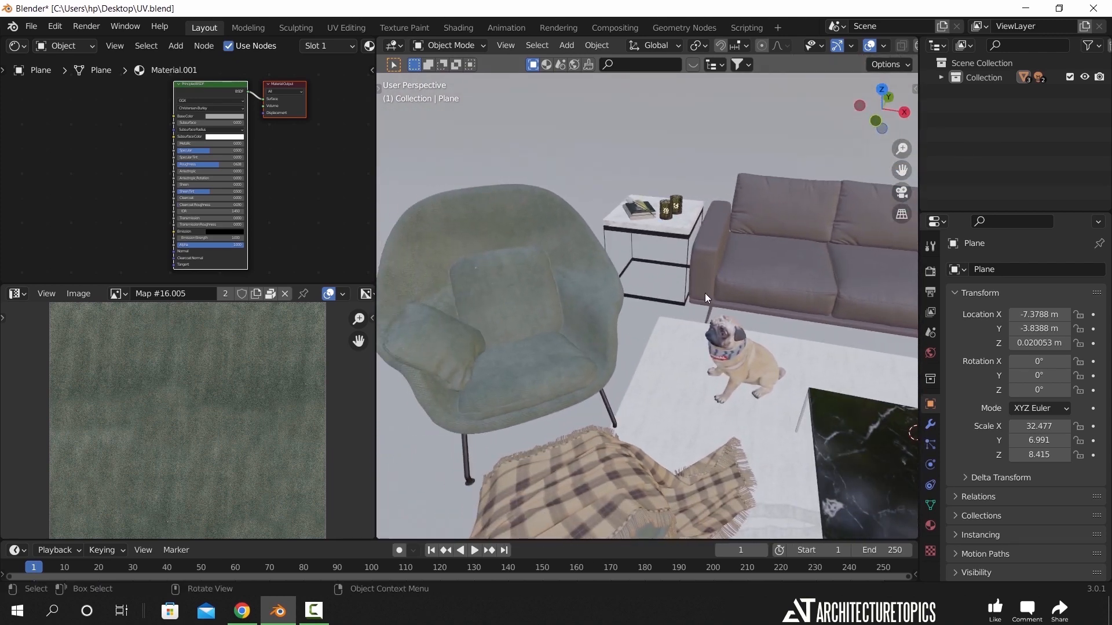
Orbit in toward the armchair's fabric, then switch to the Google Images search for fabric sofa
left_click_drag(705, 297, 578, 361)
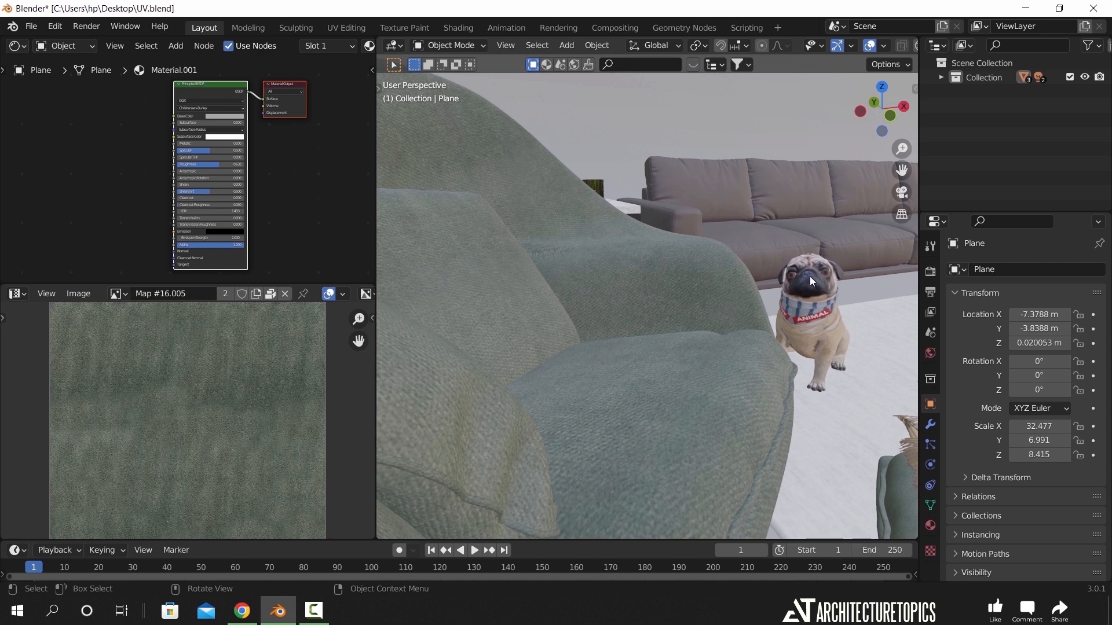
mouse_move(645, 416)
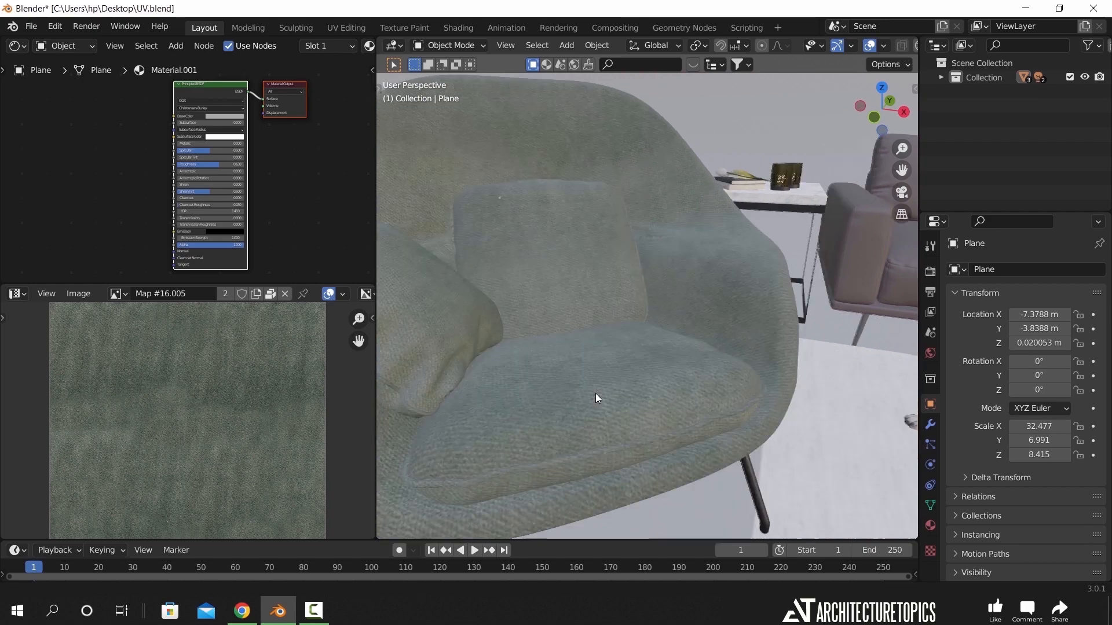
left_click(241, 611)
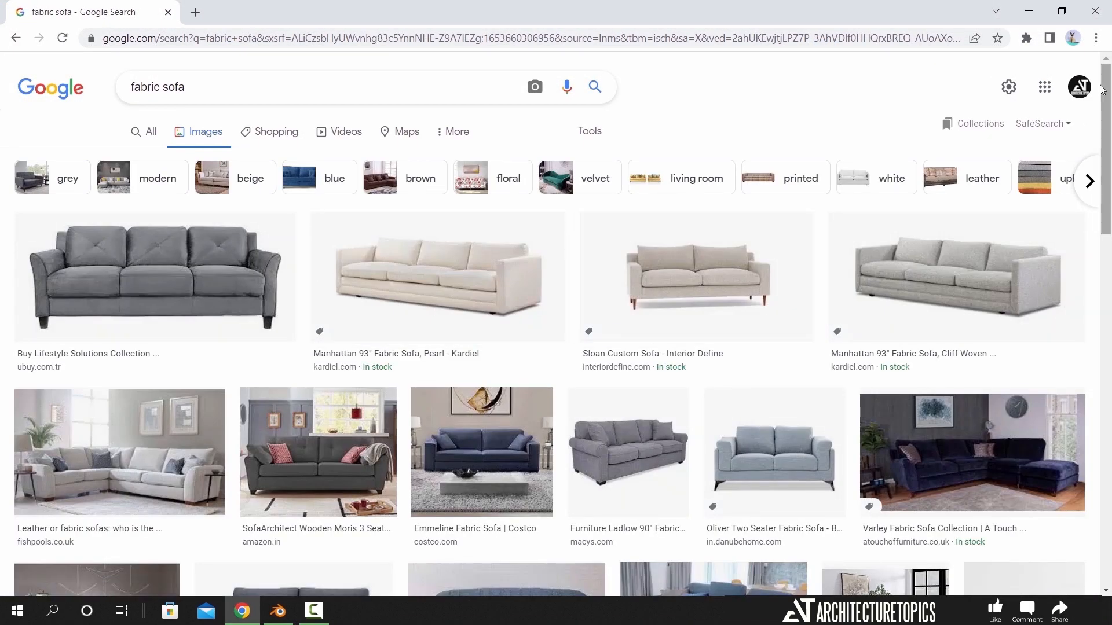
scroll("down", 3)
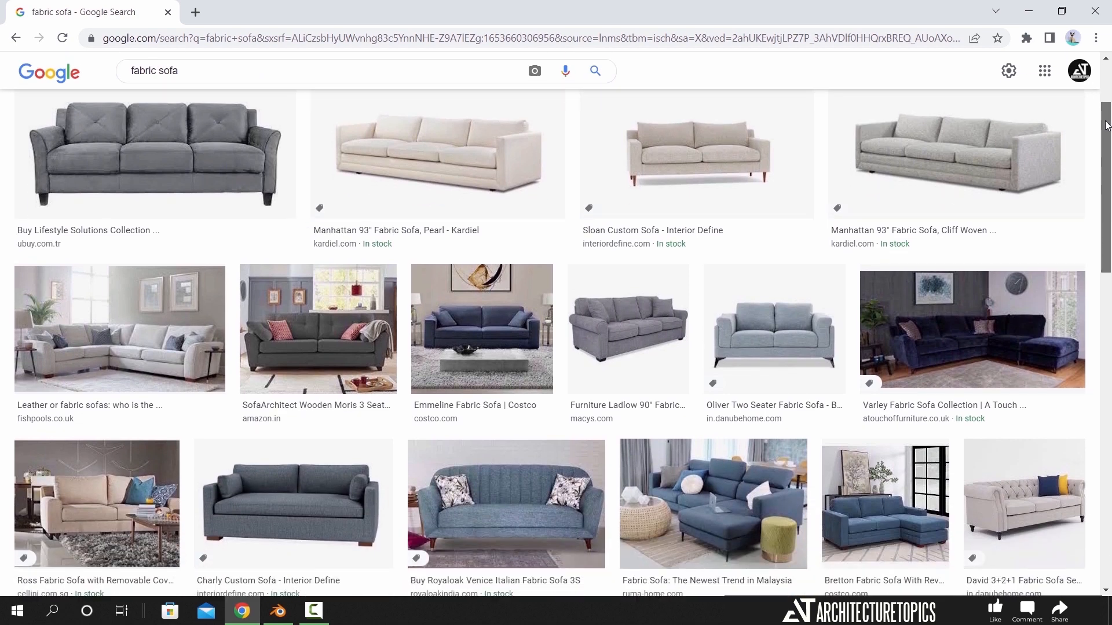
scroll("down", 3)
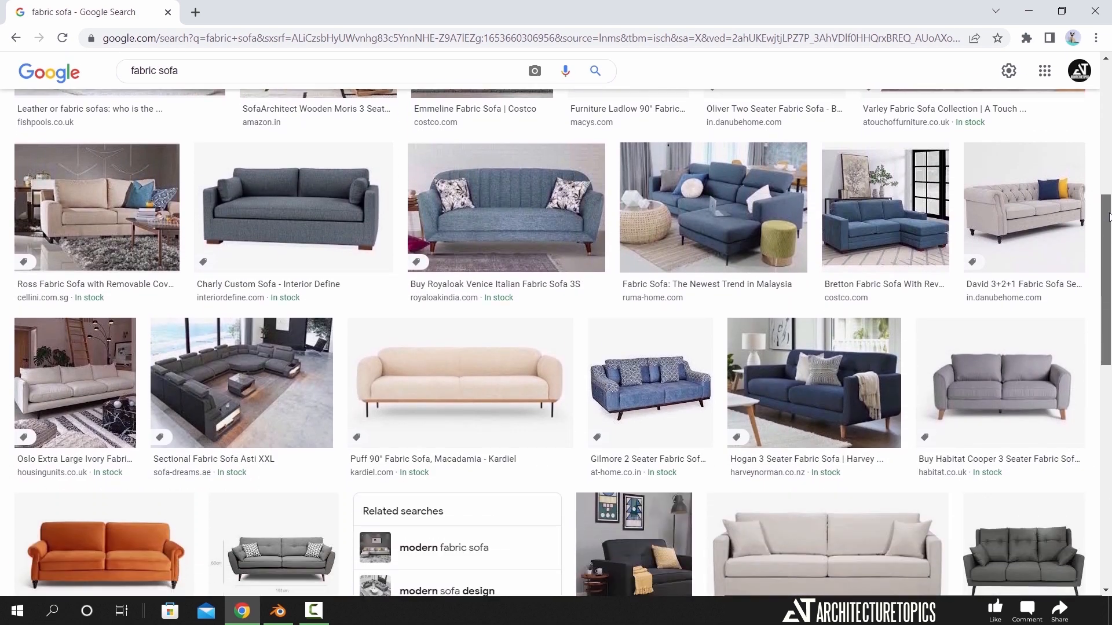
scroll("down", 3)
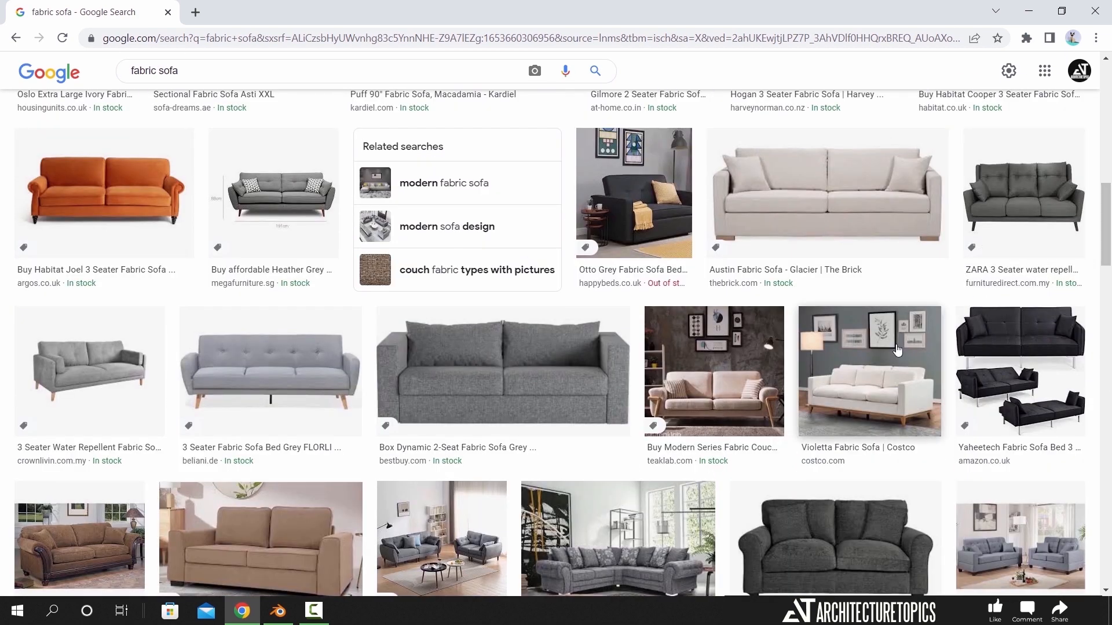
left_click(868, 372)
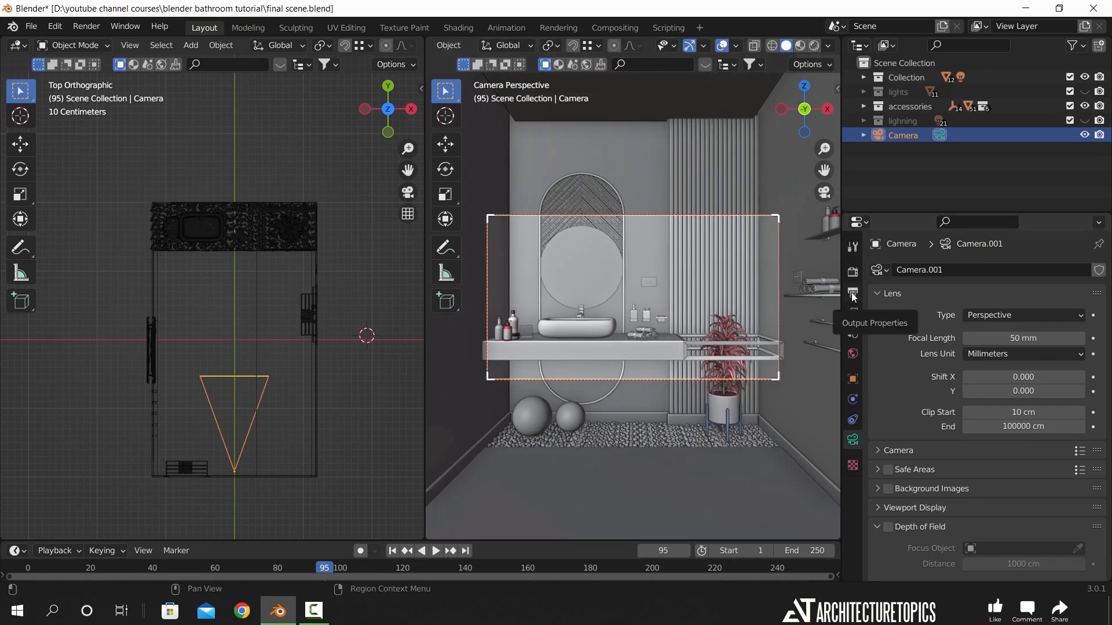
Set the output resolution to 827 × 1221 px for a portrait camera frame
left_click(852, 292)
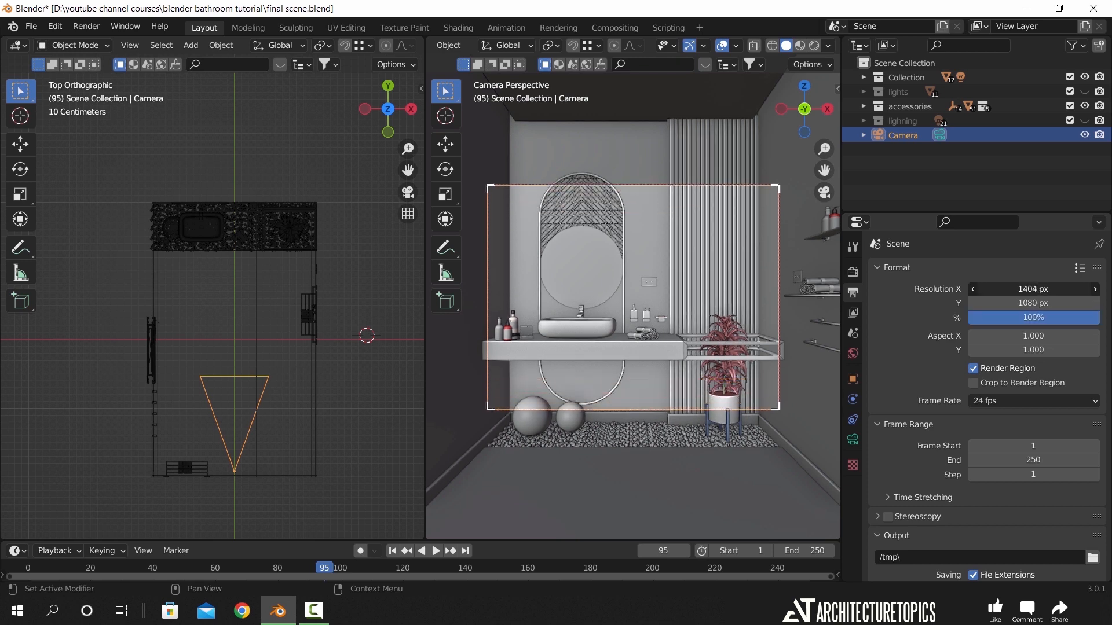
left_click(1032, 292)
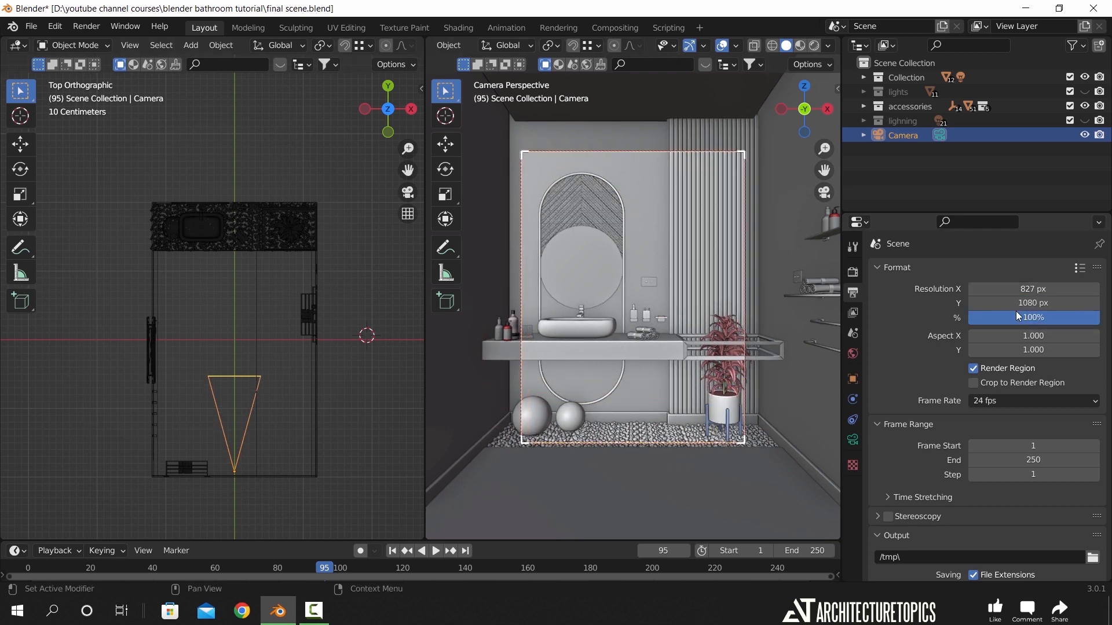
type("1221")
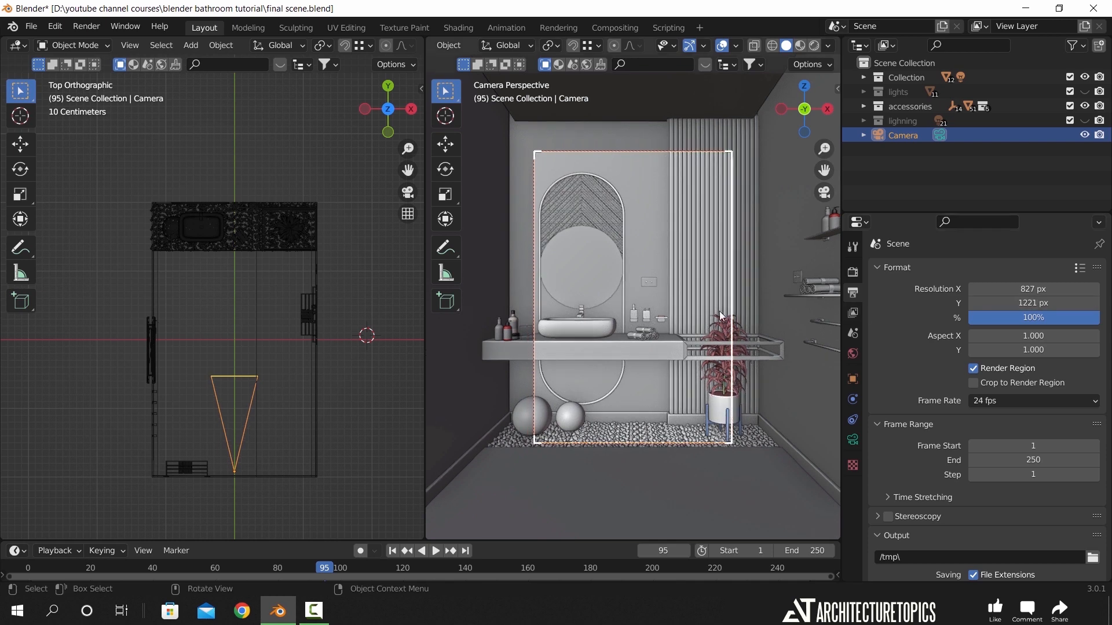
left_click(852, 440)
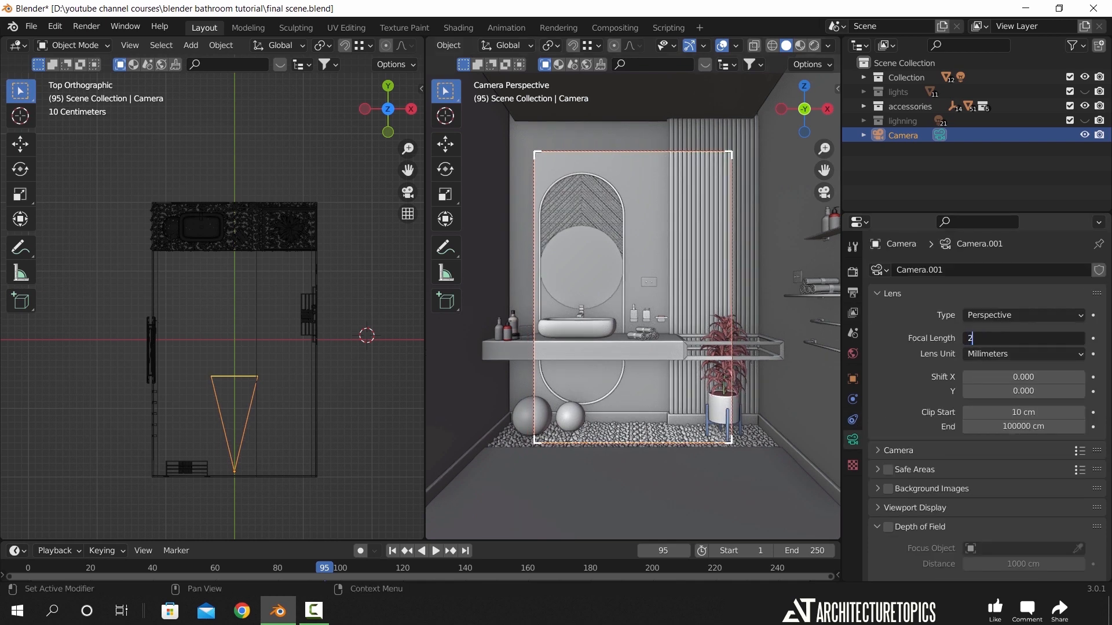
Give the camera a 28 mm focal length and move it back to frame the bathroom corridor
type("28 mm")
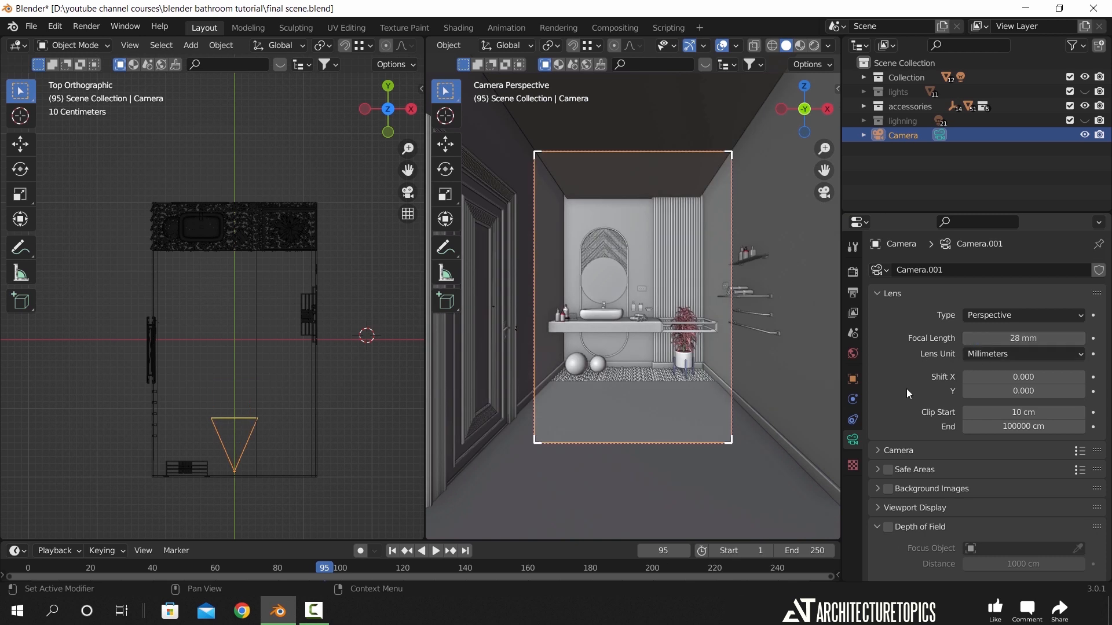
mouse_move(375, 425)
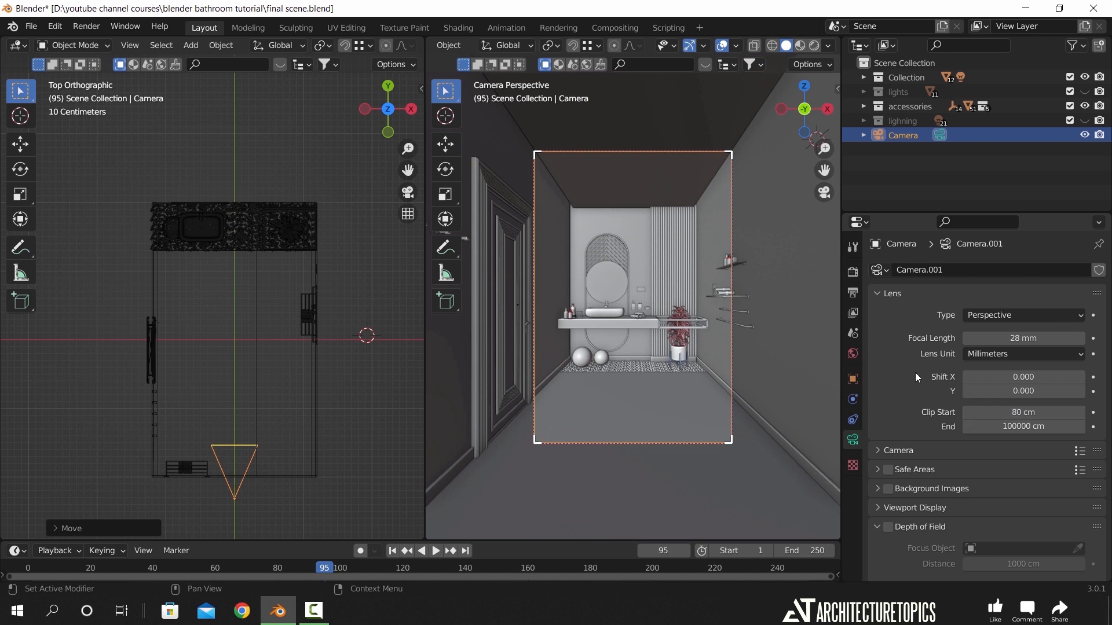
mouse_move(923, 412)
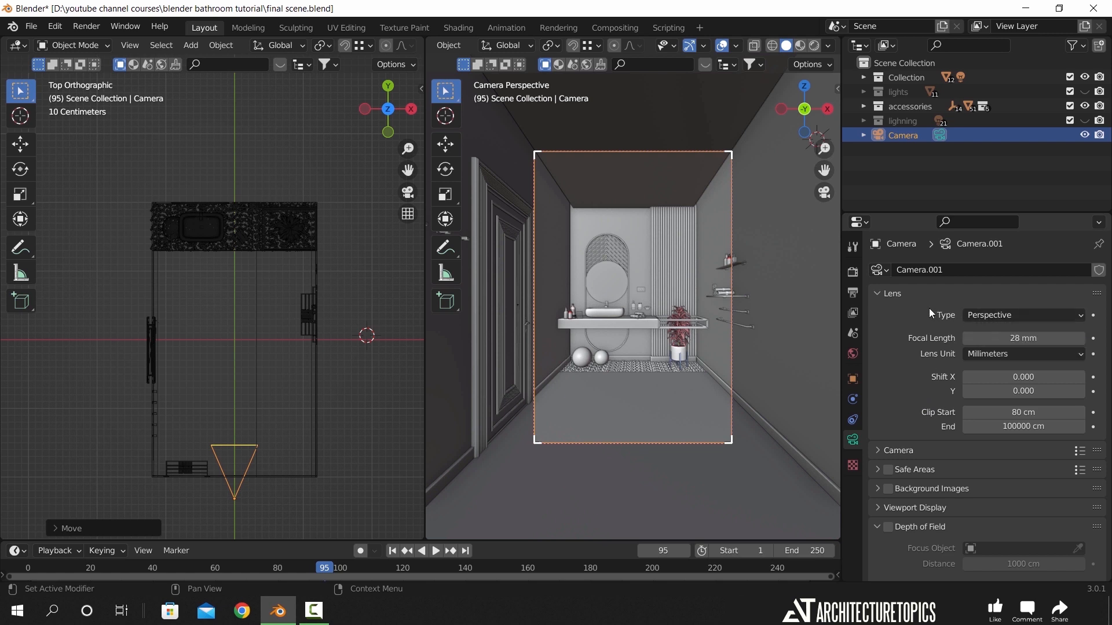
mouse_move(918, 313)
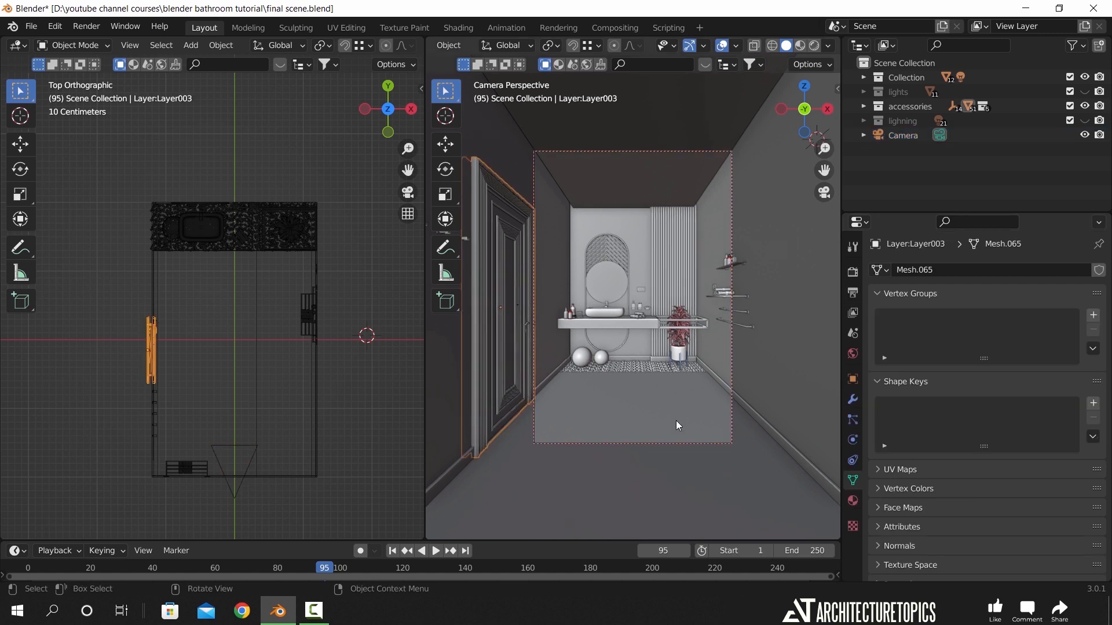
key("g")
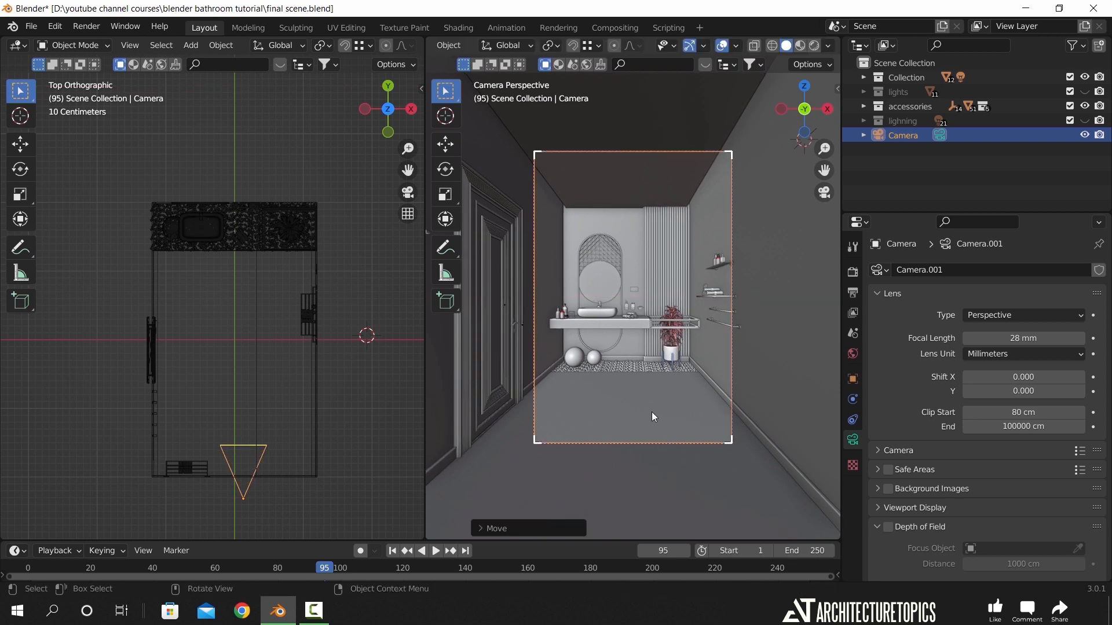
mouse_move(599, 288)
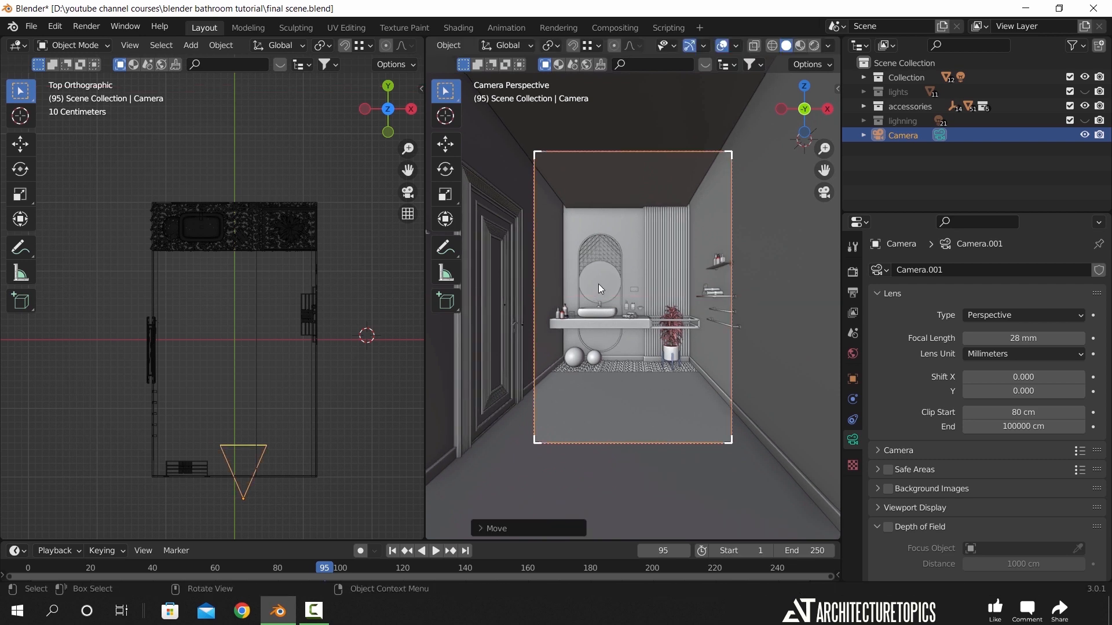
mouse_move(645, 416)
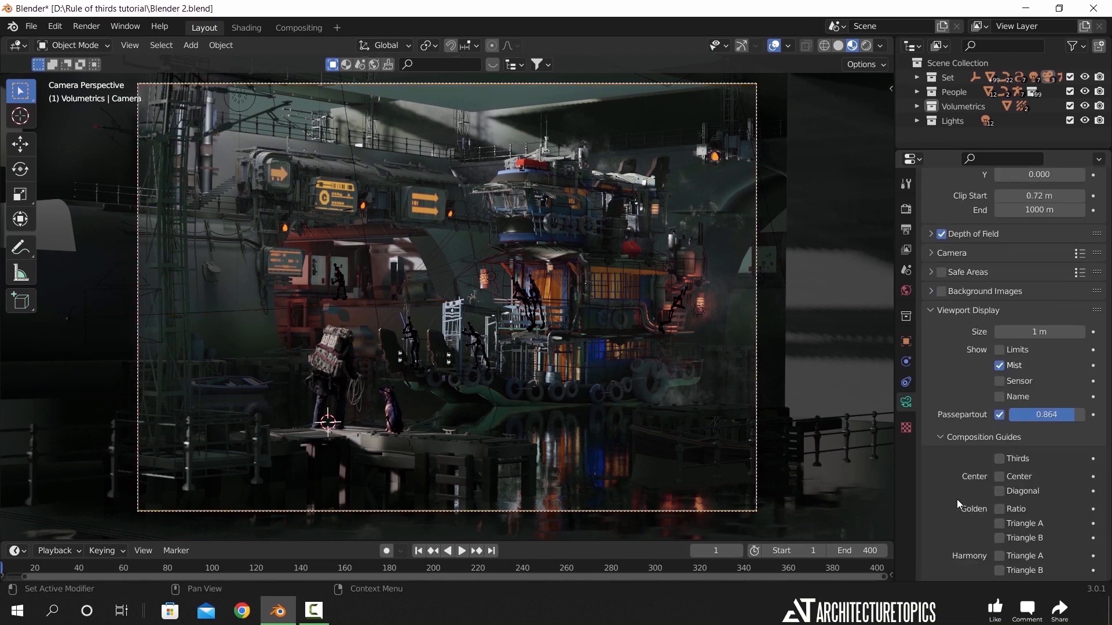
Enable the Thirds composition guide on the dock scene's camera view
left_click(1001, 458)
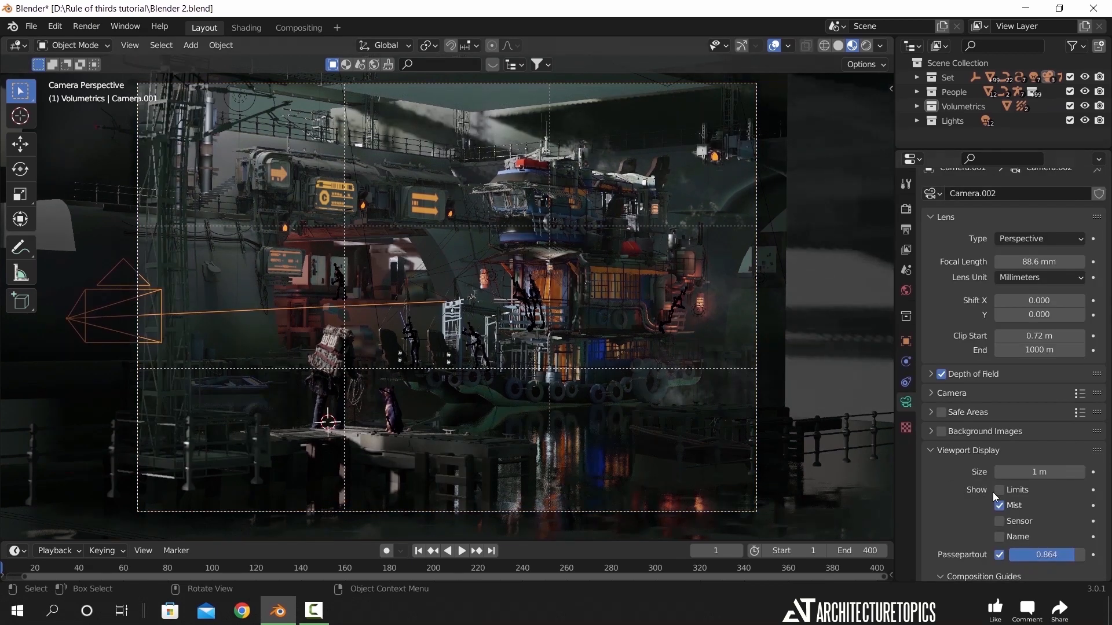
left_click(999, 437)
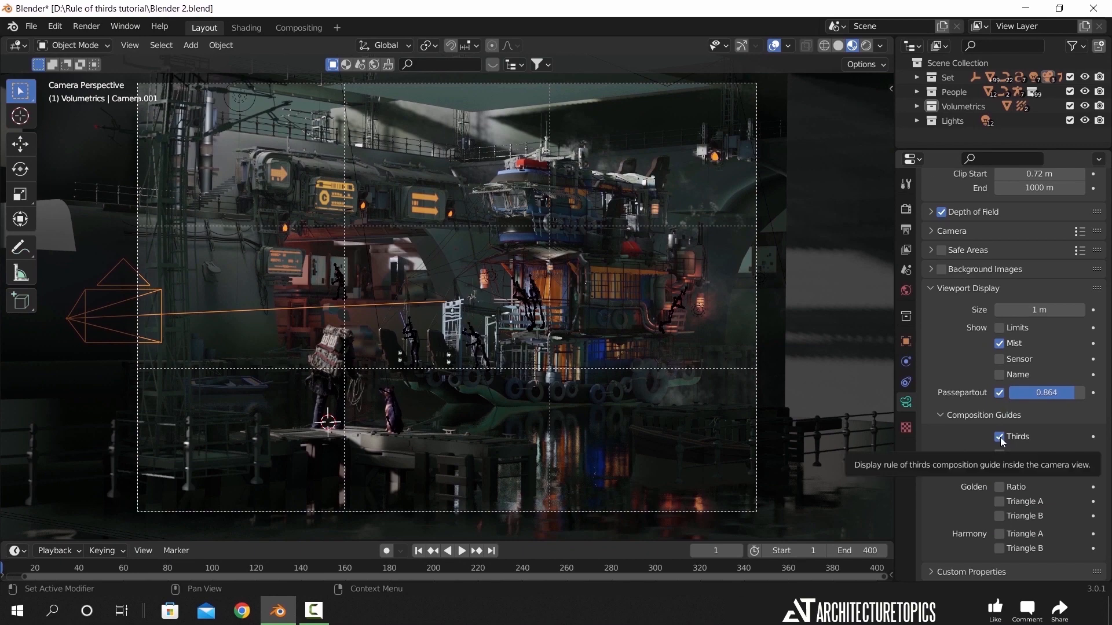